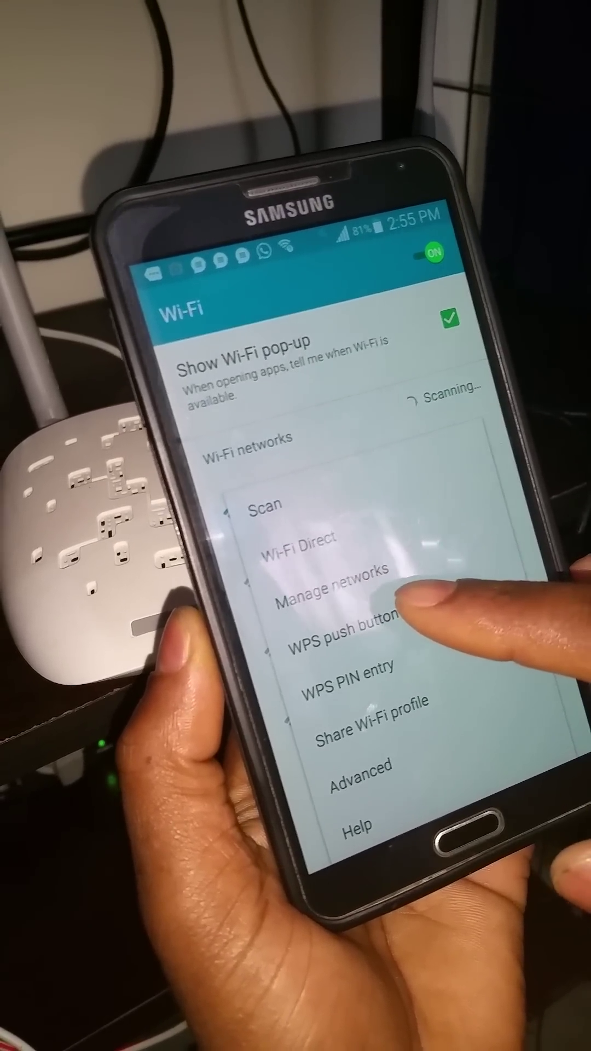
Choose WPS push button from the Wi-Fi overflow menu to begin waiting for the router
click(350, 630)
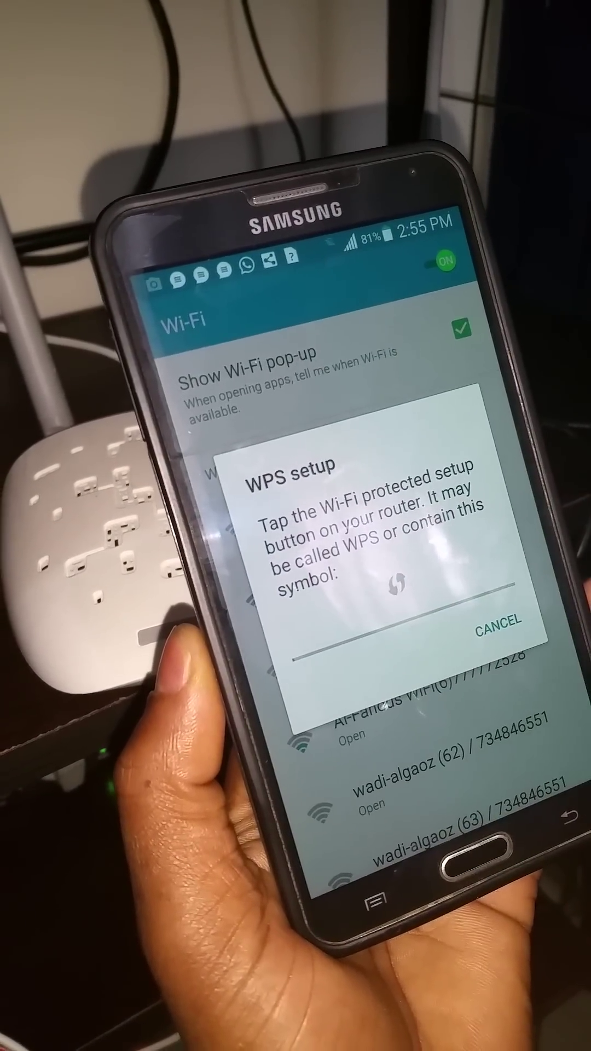